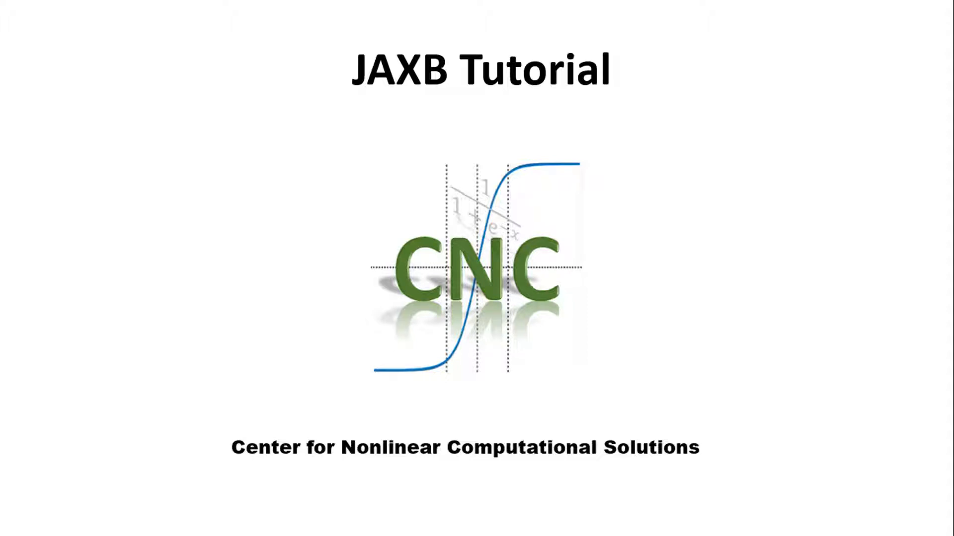
Exit the slide show and return to editing the JAXB Tutorial title slide.
key(Escape)
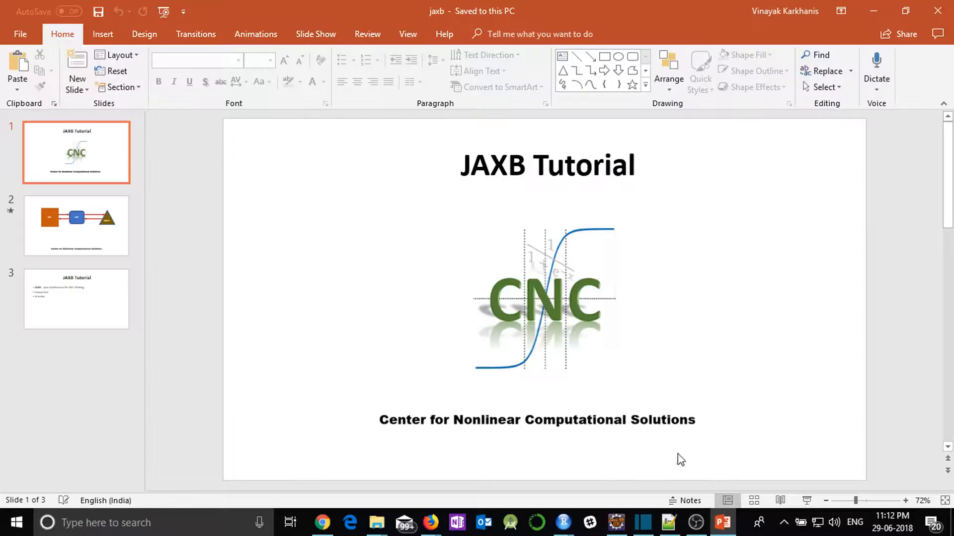
click(668, 521)
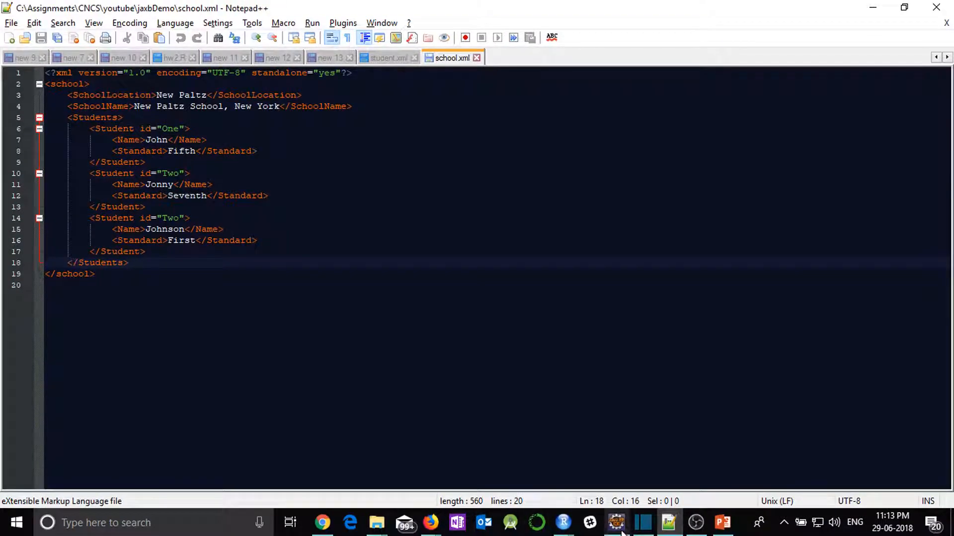
Switch to Notepad++ showing school.xml with its three Student entries.
click(616, 522)
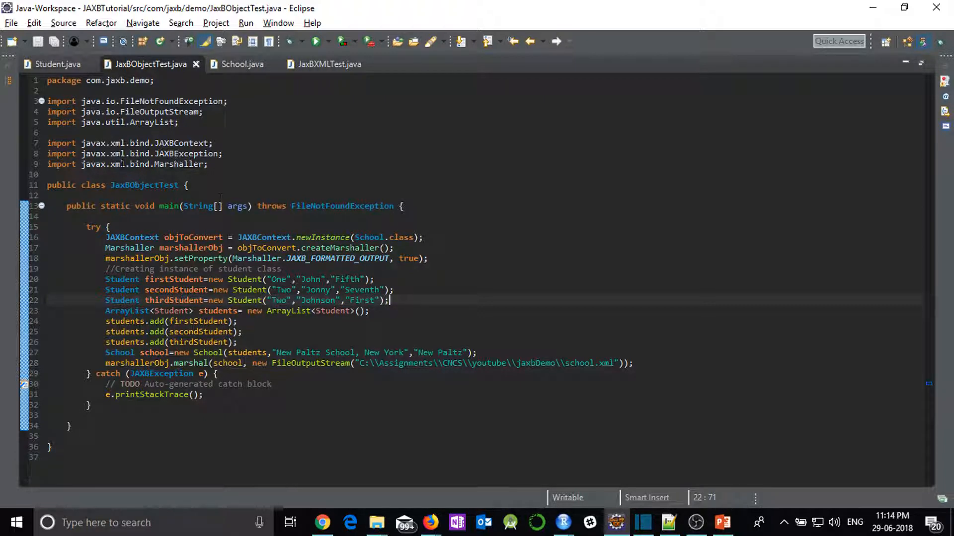
click(315, 40)
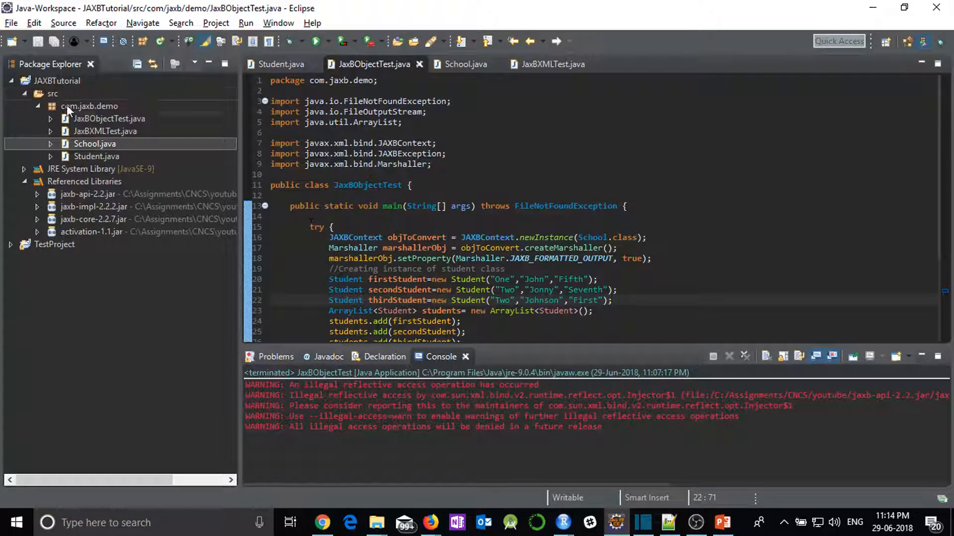
mouse_move(83, 102)
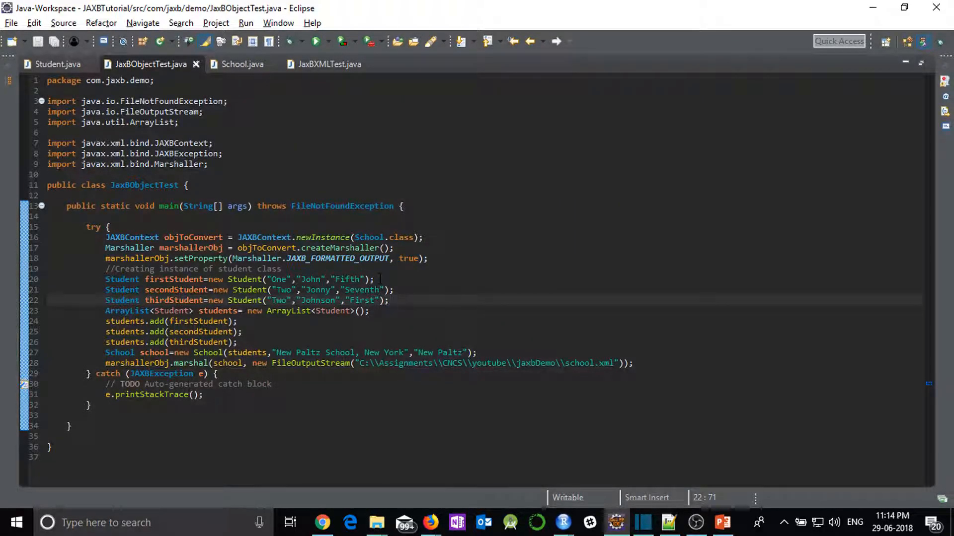
click(389, 300)
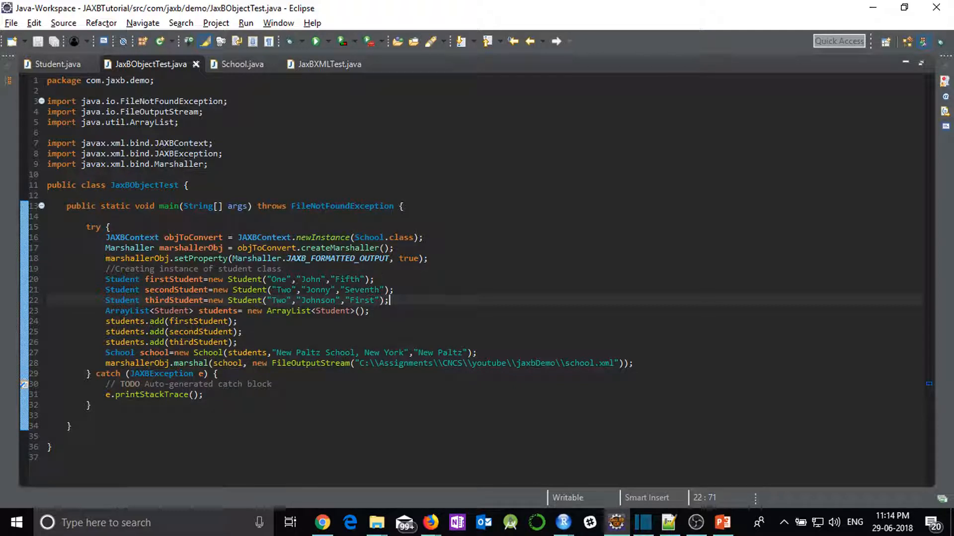
click(58, 63)
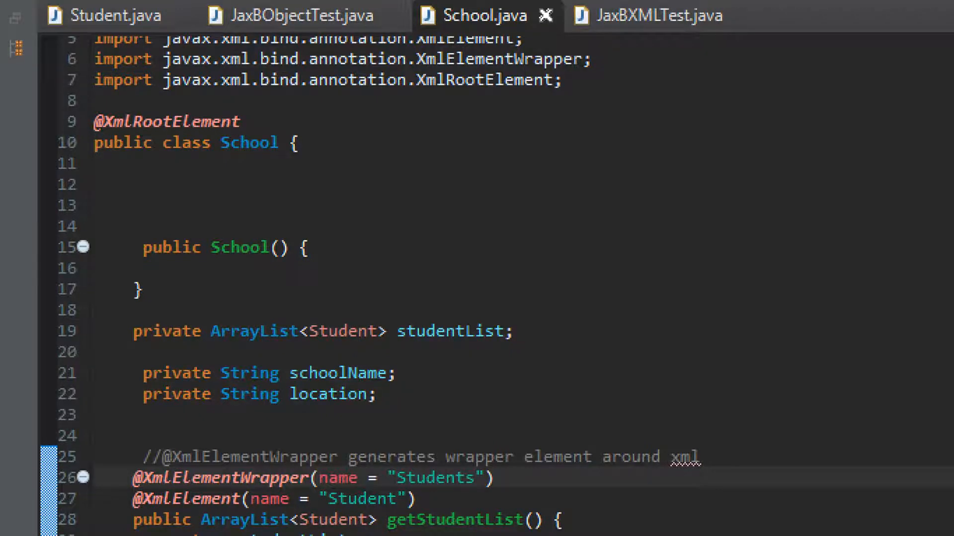
Scroll School.java to the Students wrapper and Student element annotations on getStudentList.
scroll(down, 3)
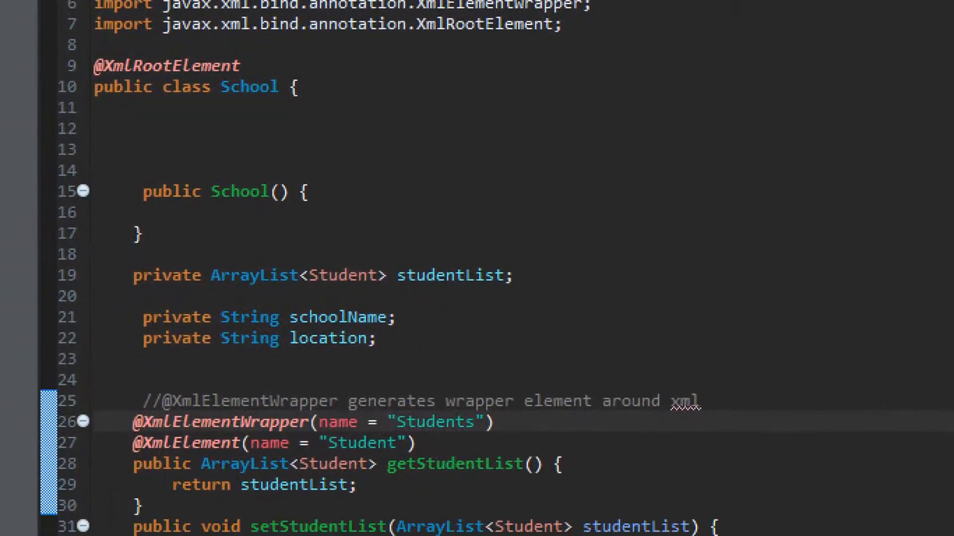
scroll(down, 3)
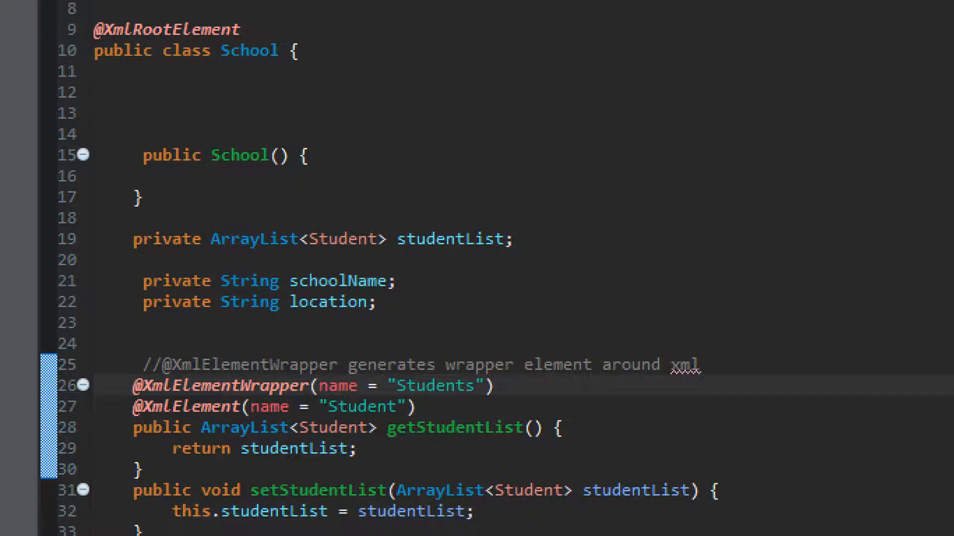
scroll(down, 3)
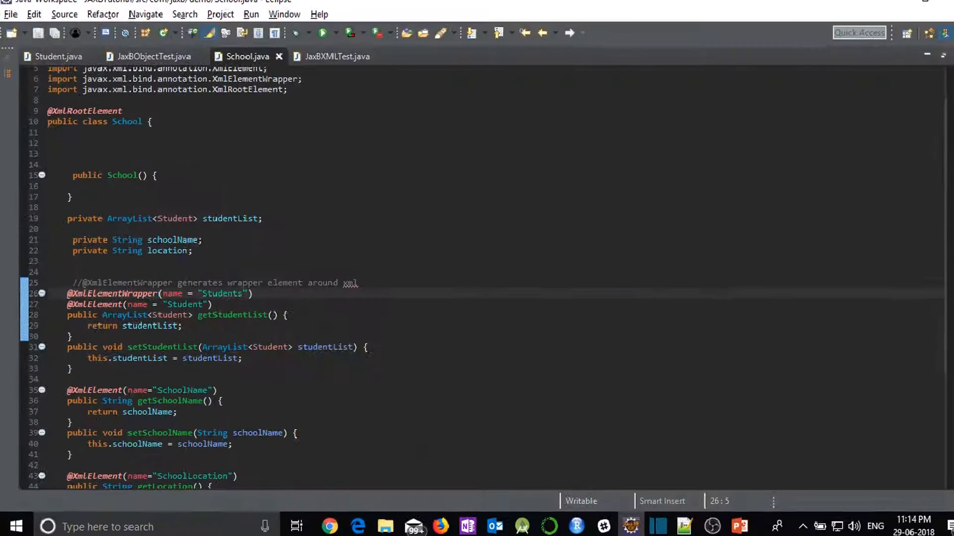
View the Students block enclosing the three Student entries in school.xml.
click(668, 524)
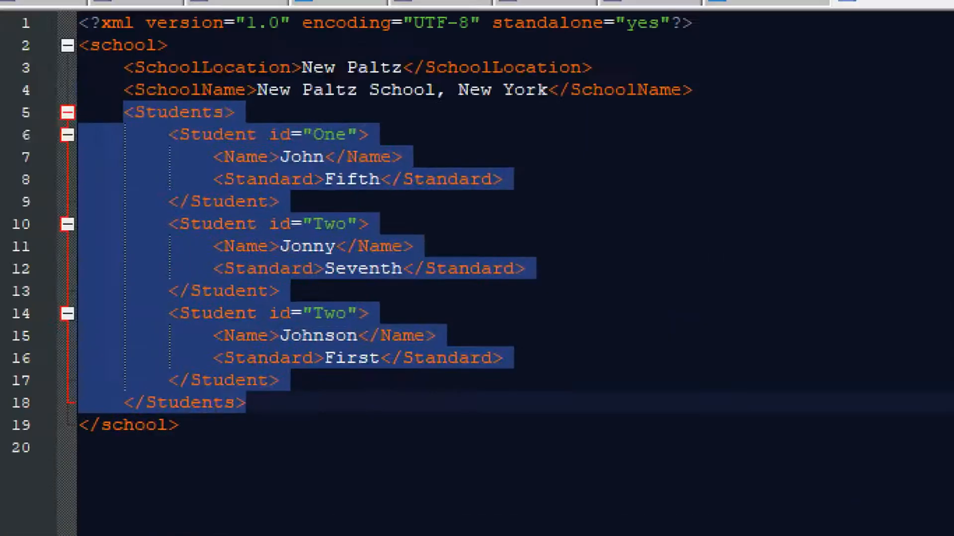
scroll(down, 3)
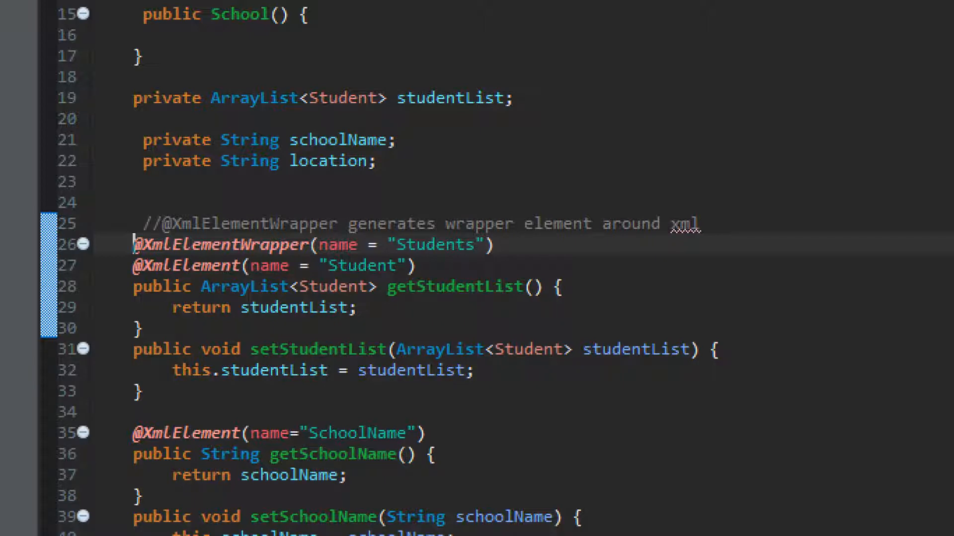
scroll(up, 3)
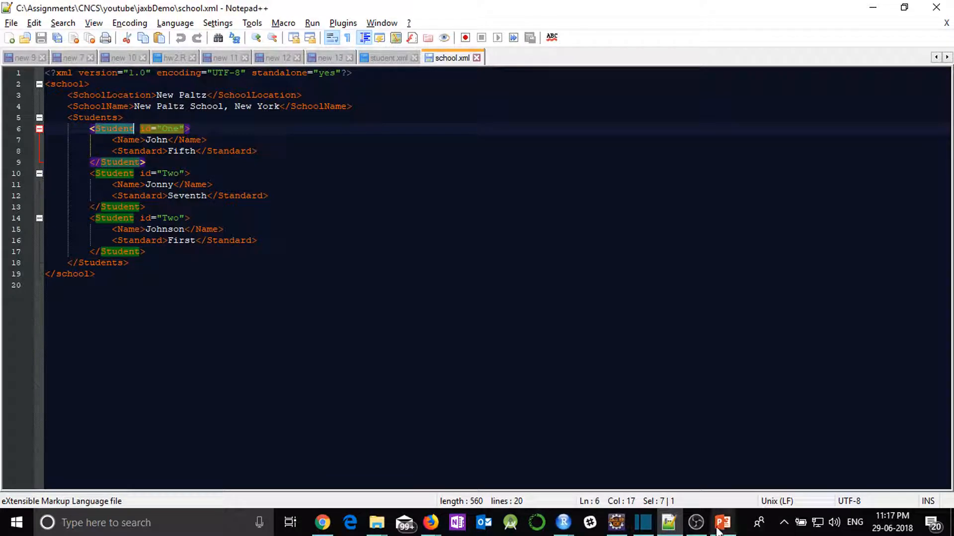
Switch windows to compare the Student id attributes with the School class code.
click(615, 522)
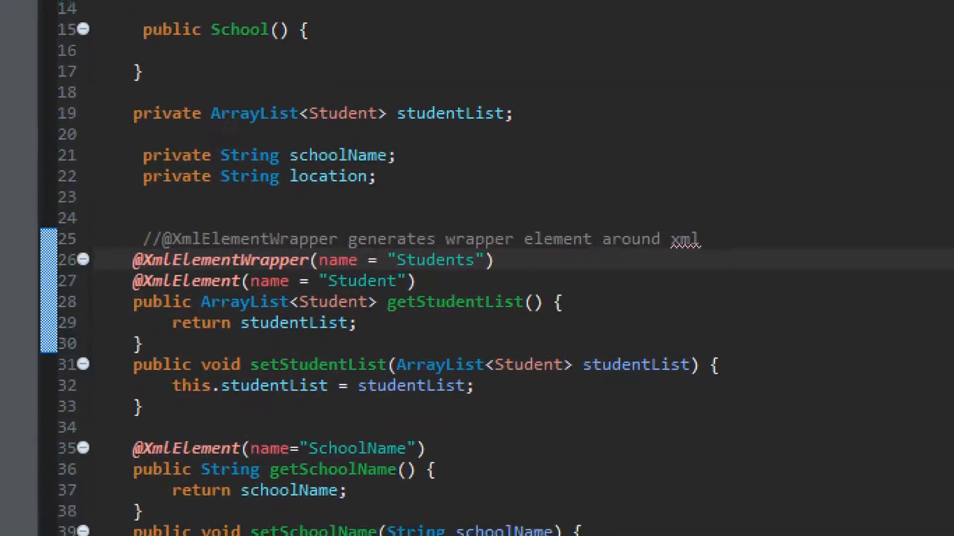
Scroll through School.java and open the Student.java source.
scroll(down, 3)
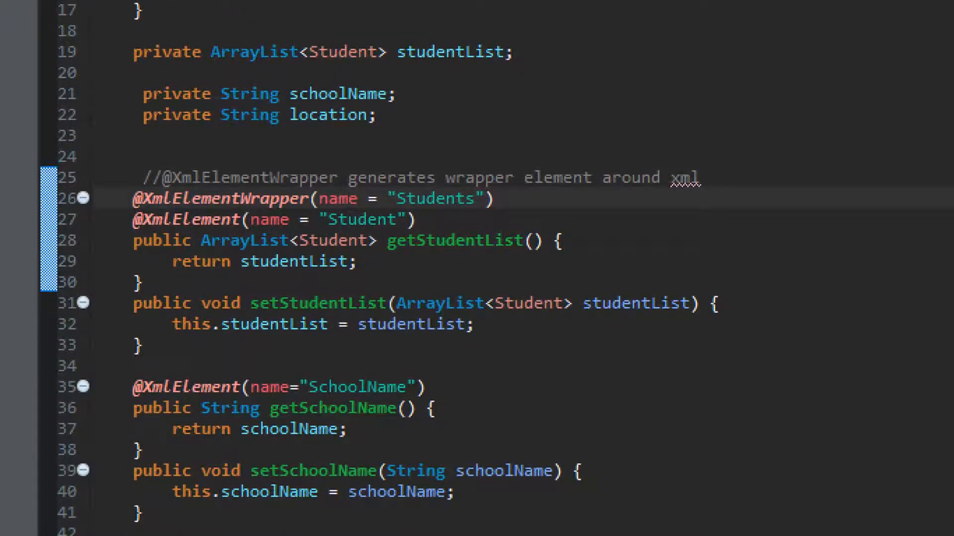
scroll(down, 3)
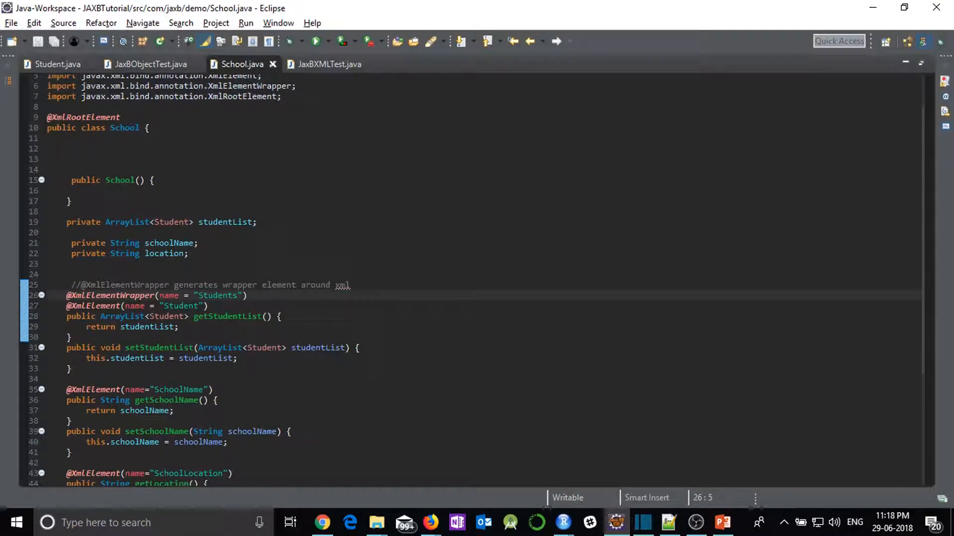
click(56, 63)
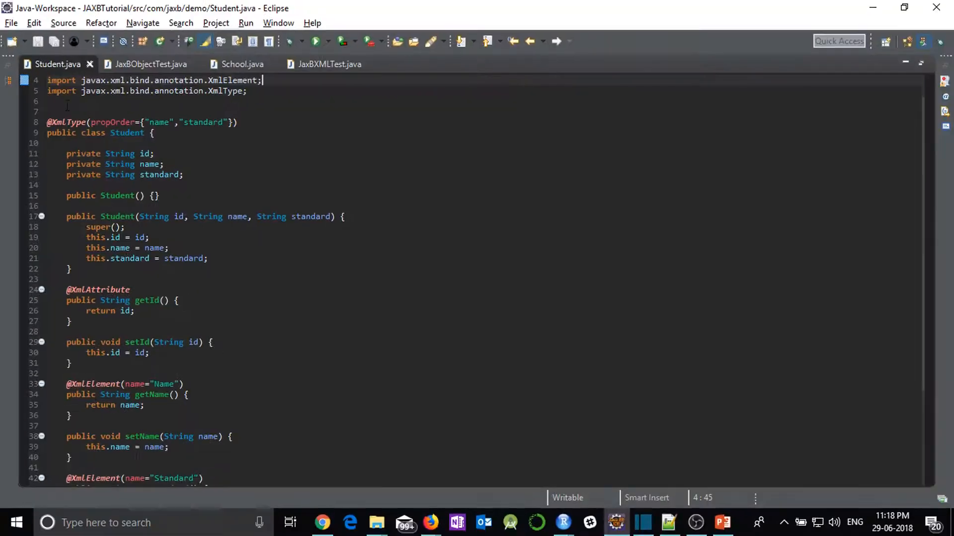
Highlight a Student entry in school.xml and return to Student.java in Eclipse.
click(668, 523)
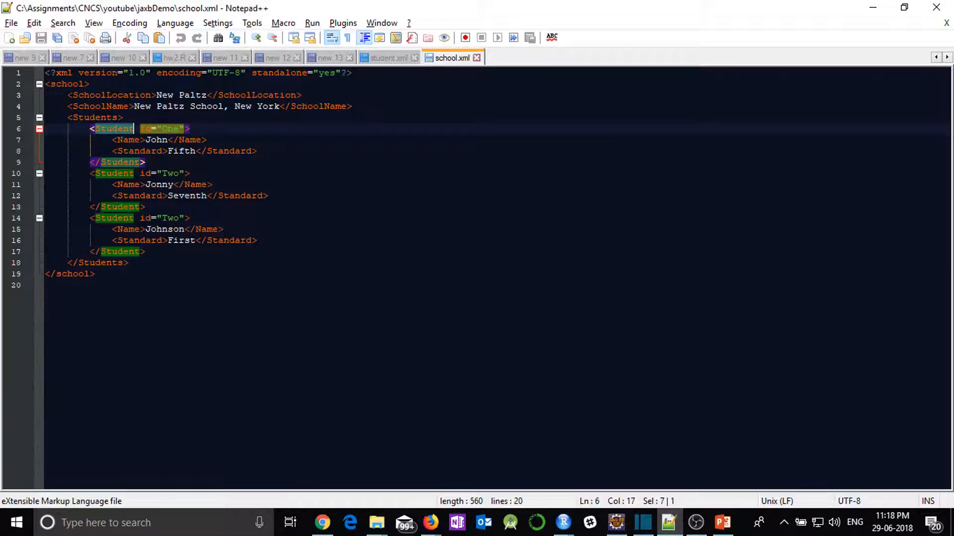
drag(111, 185, 267, 195)
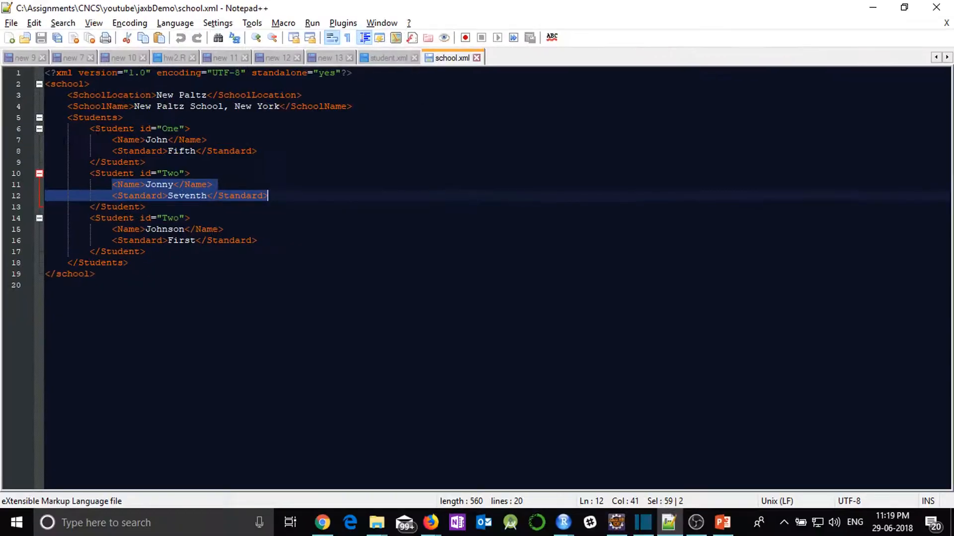
click(616, 523)
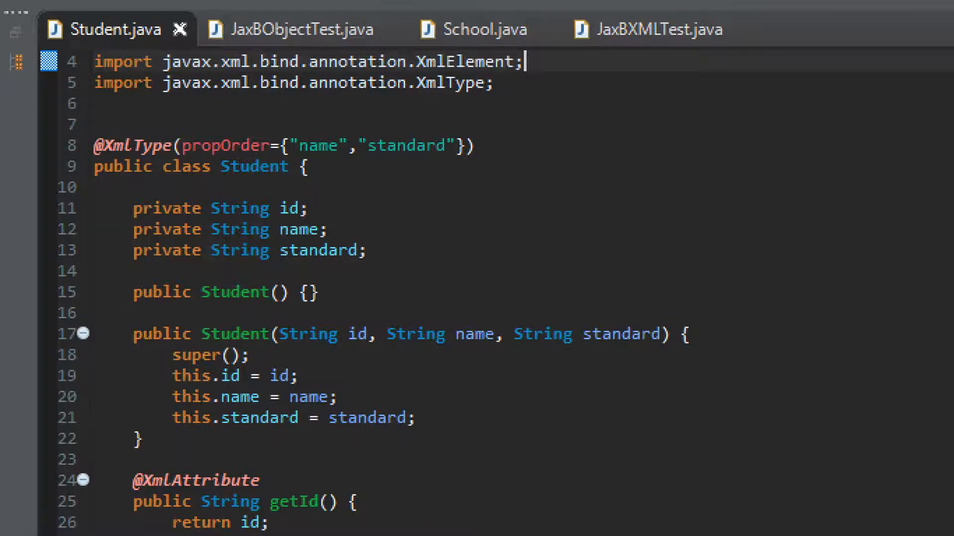
Review Student.java's XmlType propOrder, id attribute and Name element annotations.
scroll(down, 3)
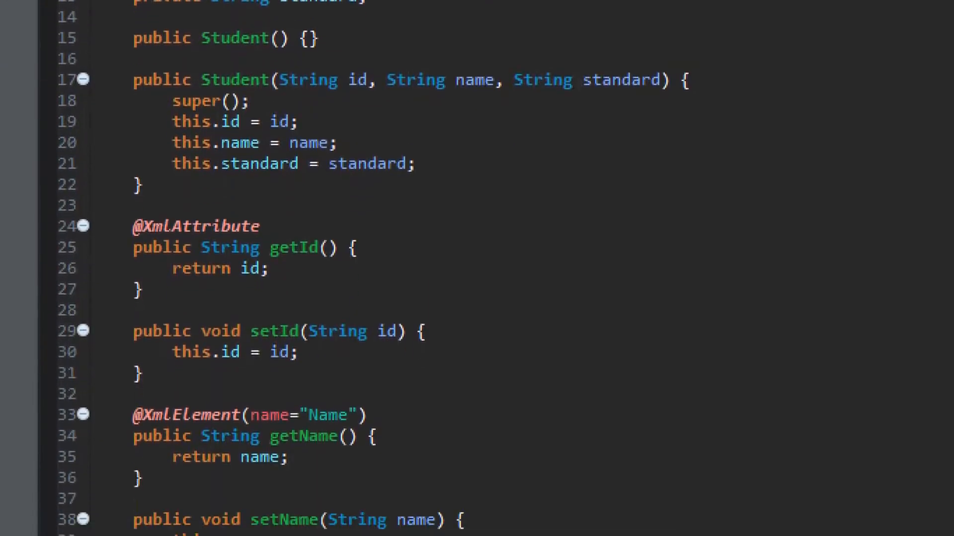
scroll(down, 3)
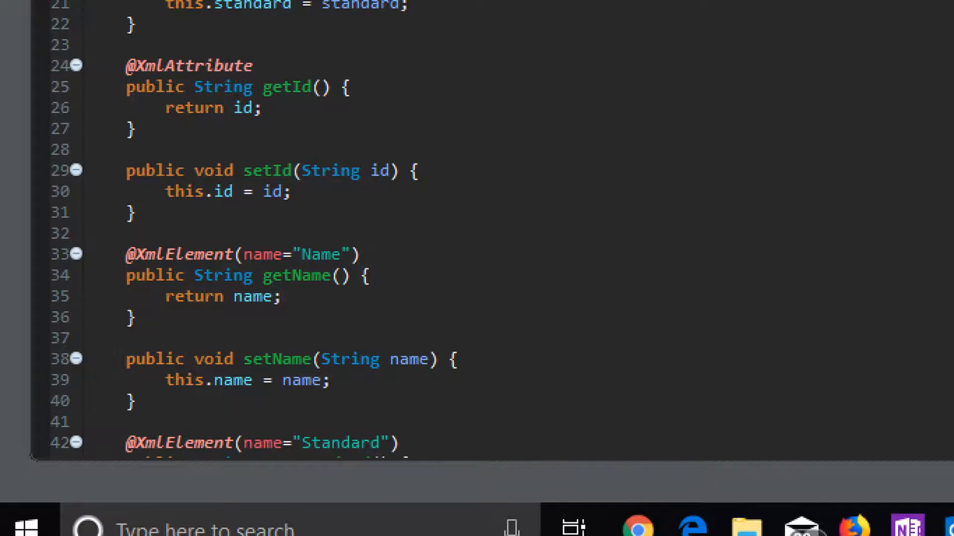
scroll(up, 3)
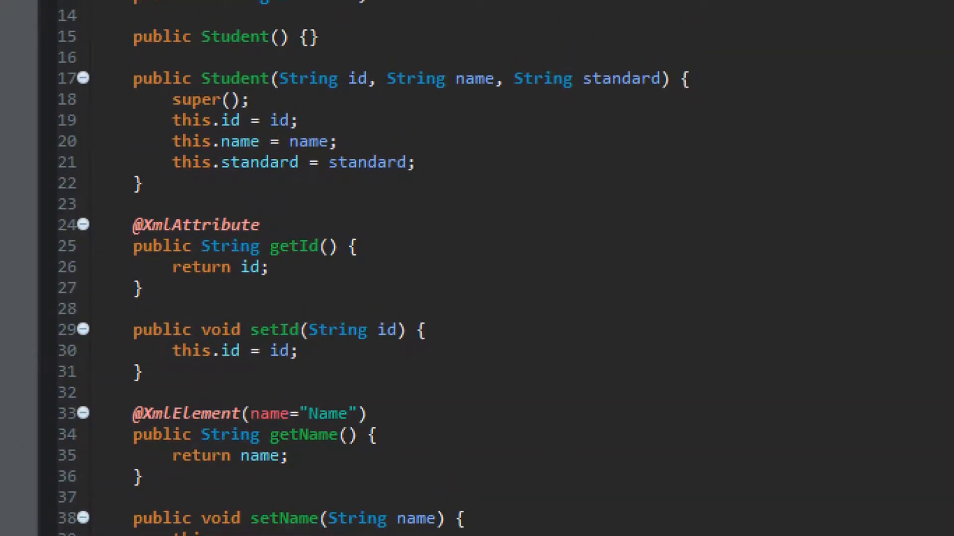
scroll(down, 3)
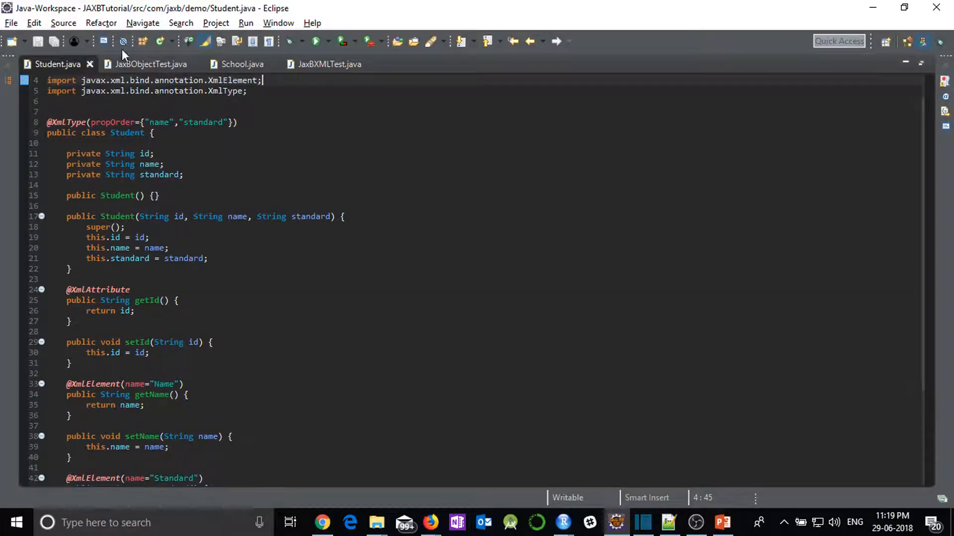
Run JaxbObjectTest to marshal the school to school.xml, then show the jaxbDemo output folder.
click(151, 63)
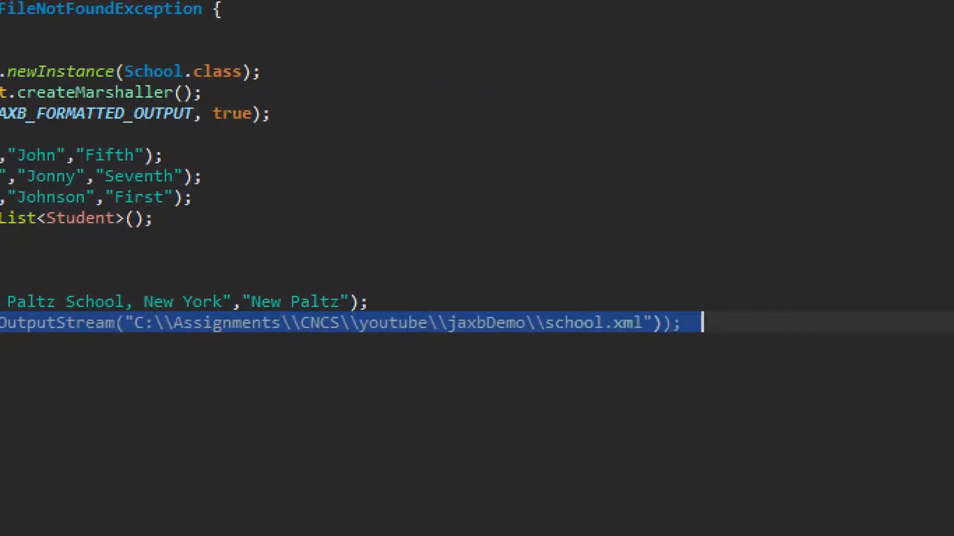
scroll(left, 3)
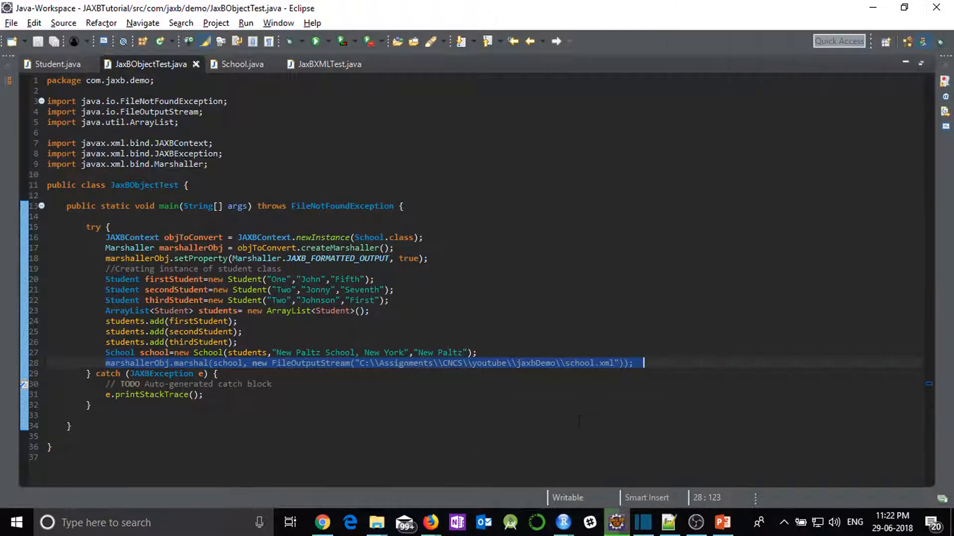
click(316, 42)
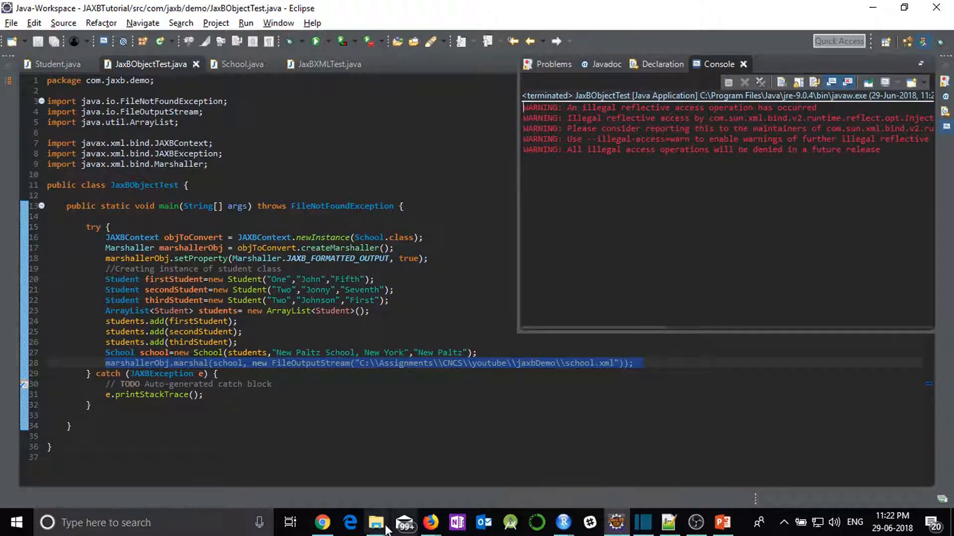
click(375, 522)
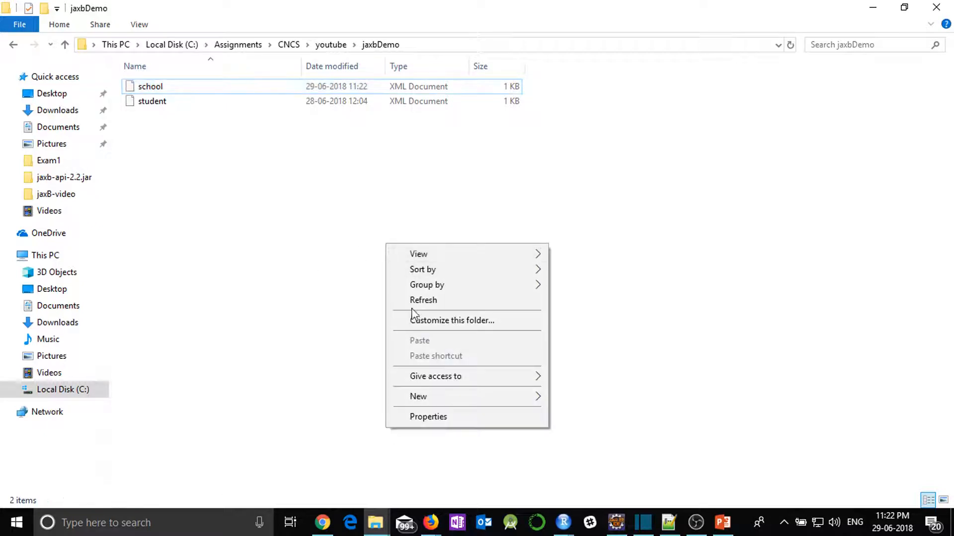
Refresh the jaxbDemo folder and open school.xml with Edit with Notepad++.
click(151, 137)
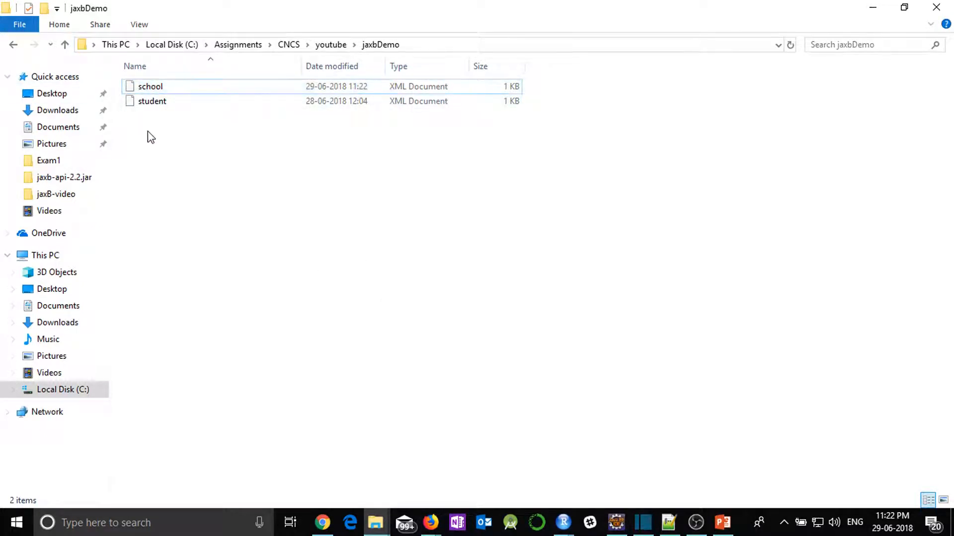
click(150, 85)
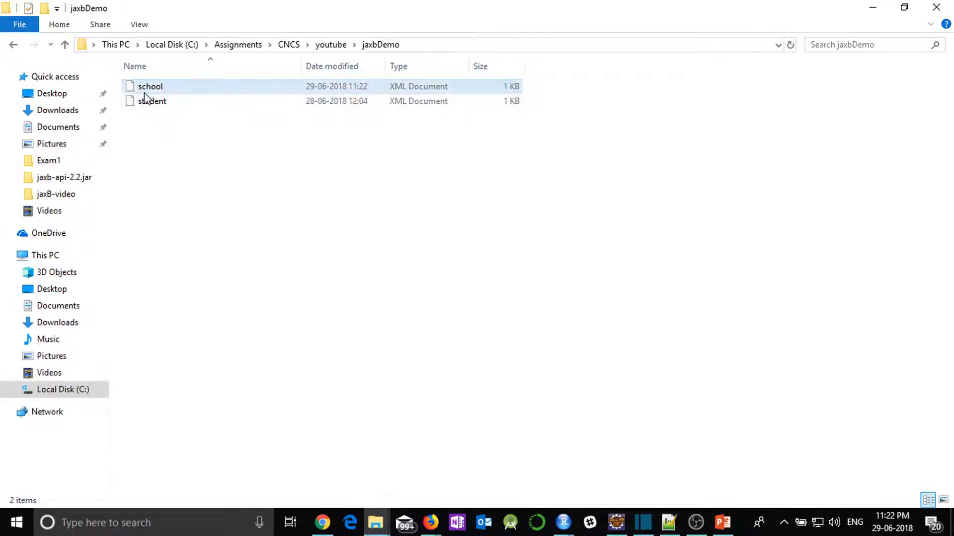
right_click(150, 86)
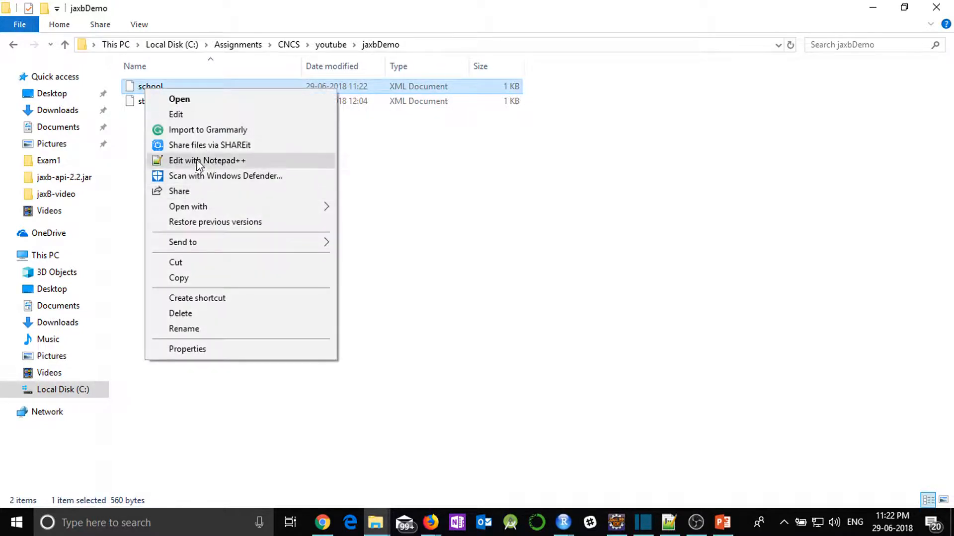
click(207, 159)
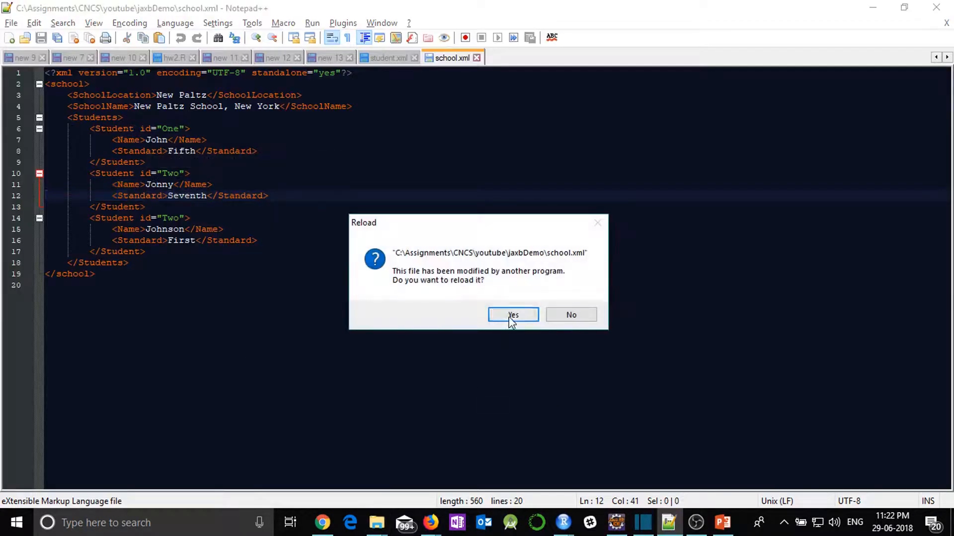
Reload school.xml to review the generated school with location, name and three nested Students, then return to Eclipse.
click(513, 315)
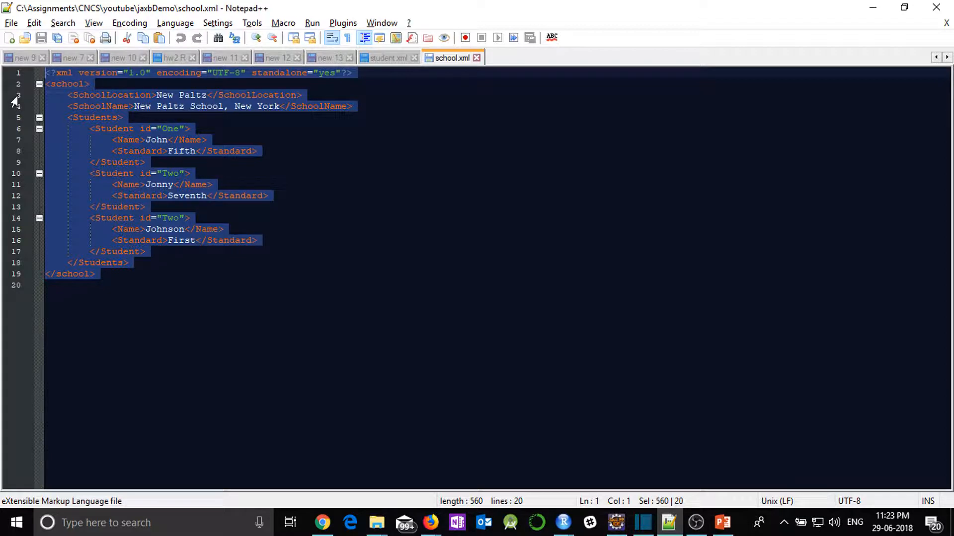
click(616, 523)
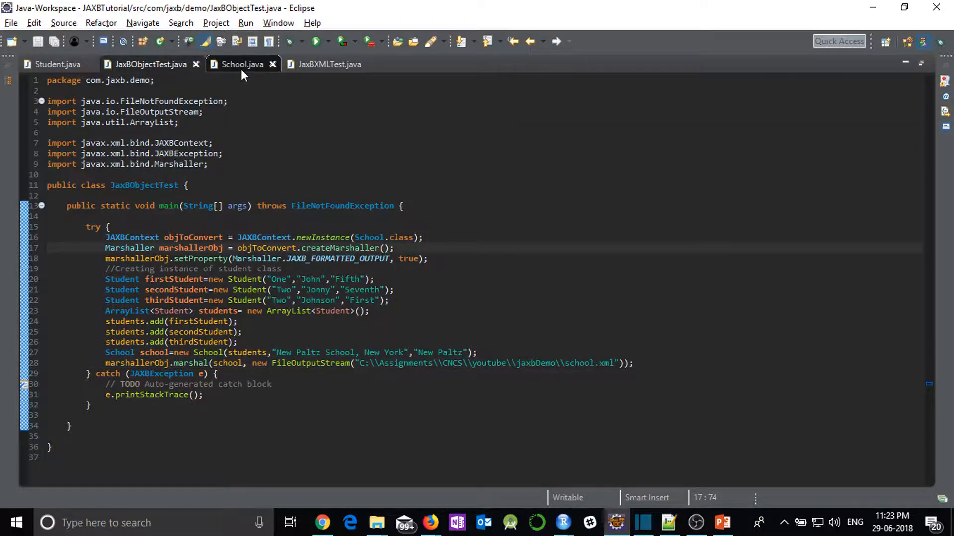
click(241, 64)
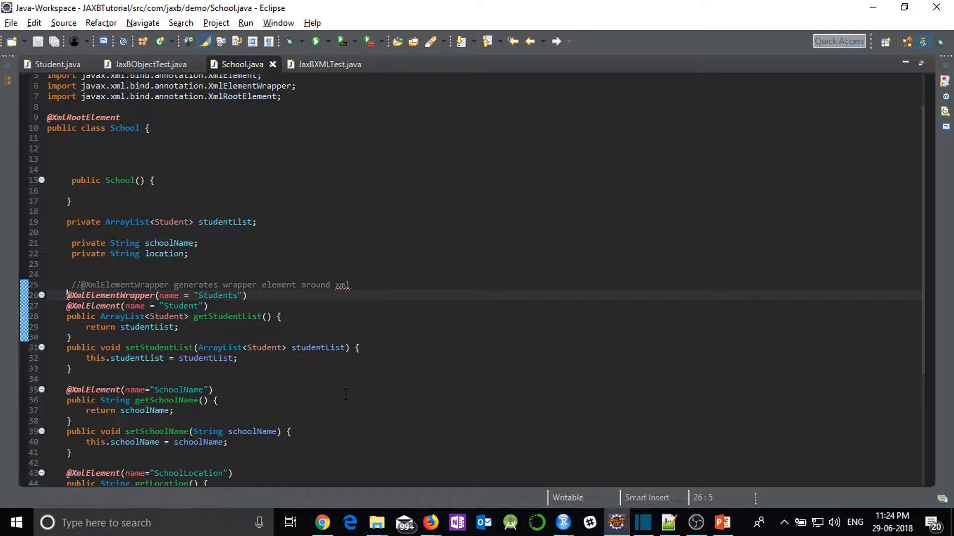
click(667, 522)
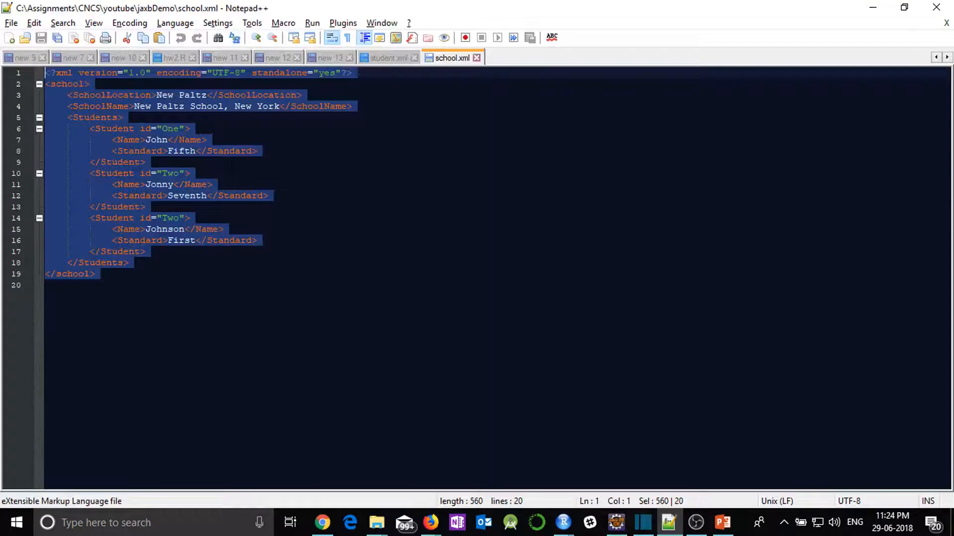
mouse_move(121, 145)
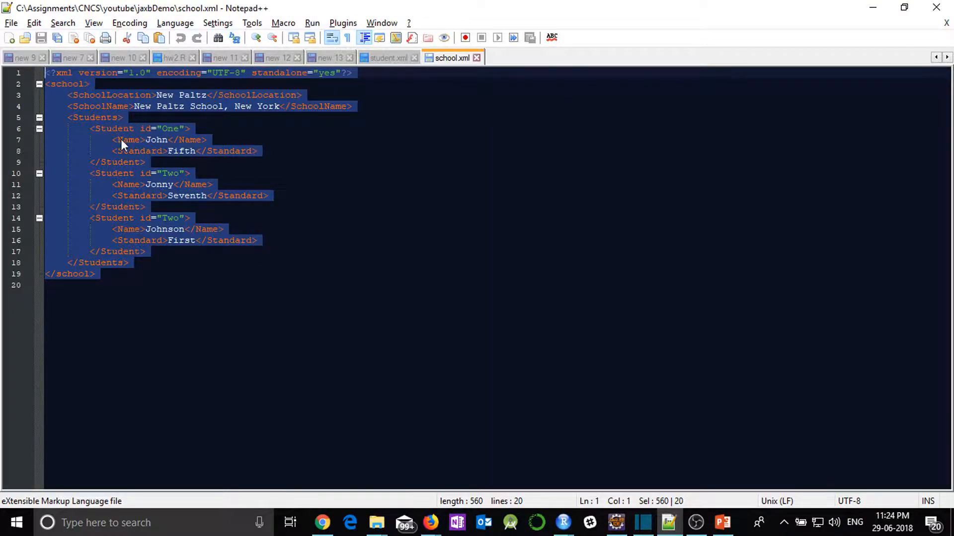
click(169, 140)
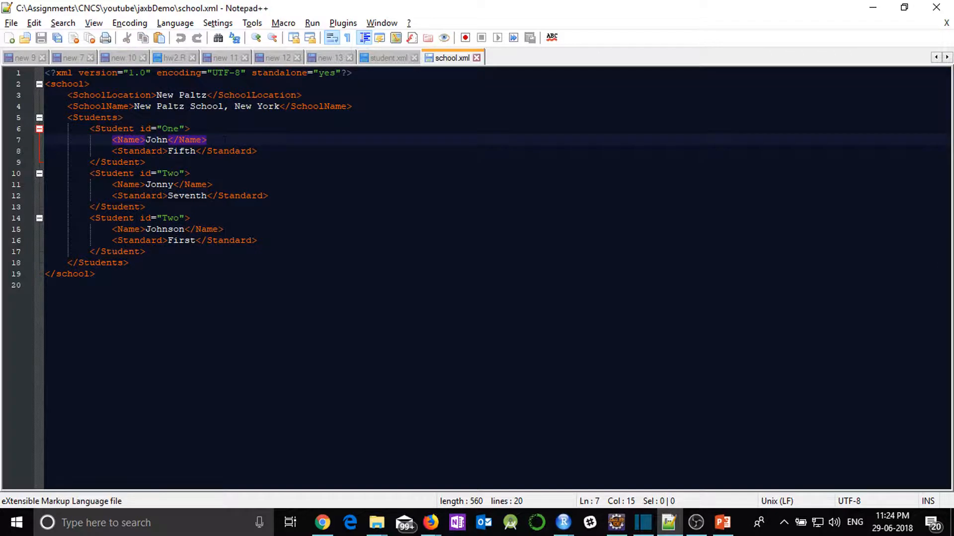